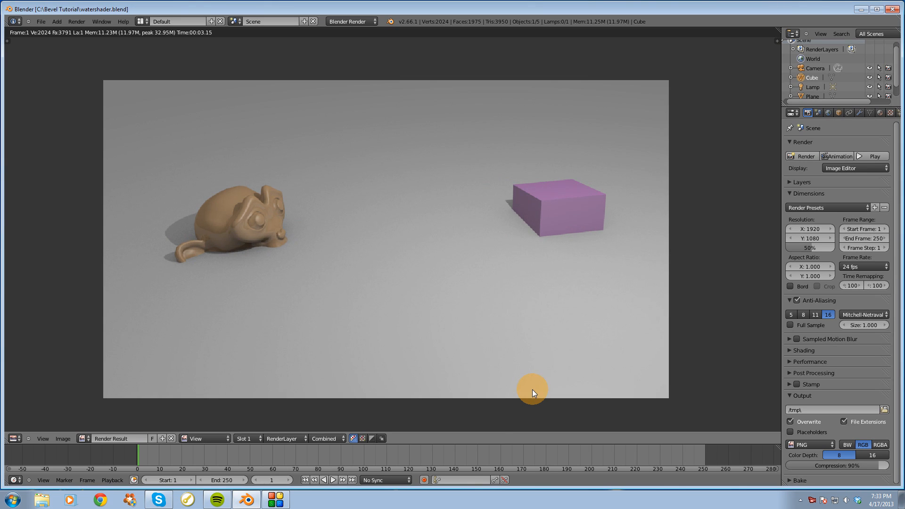
mouse_move(537, 461)
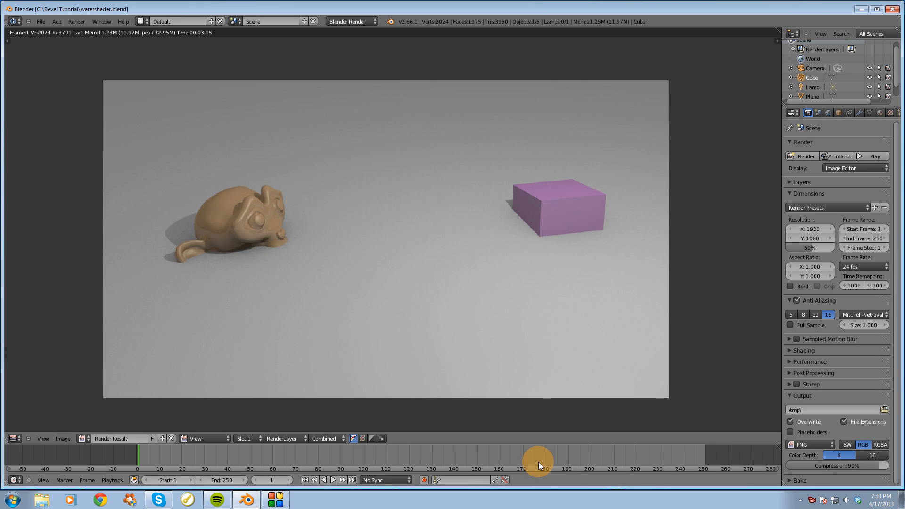
mouse_move(452, 388)
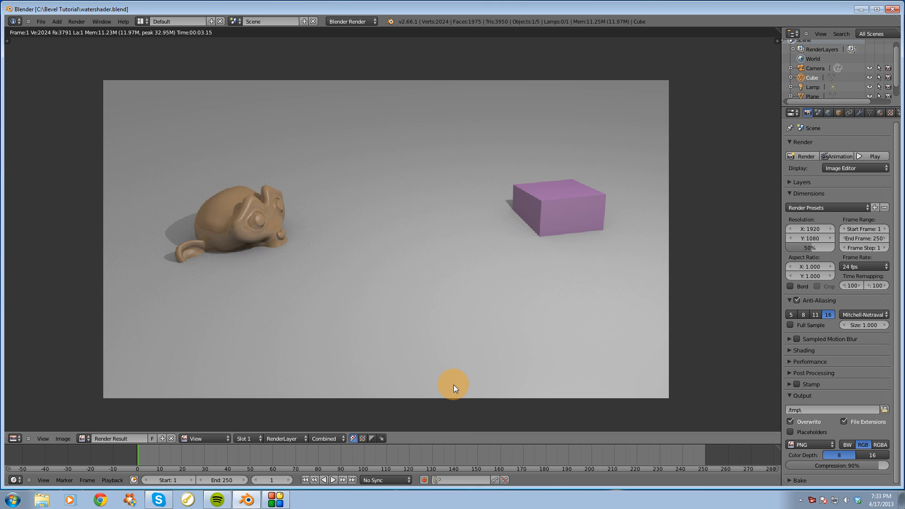
mouse_move(247, 3)
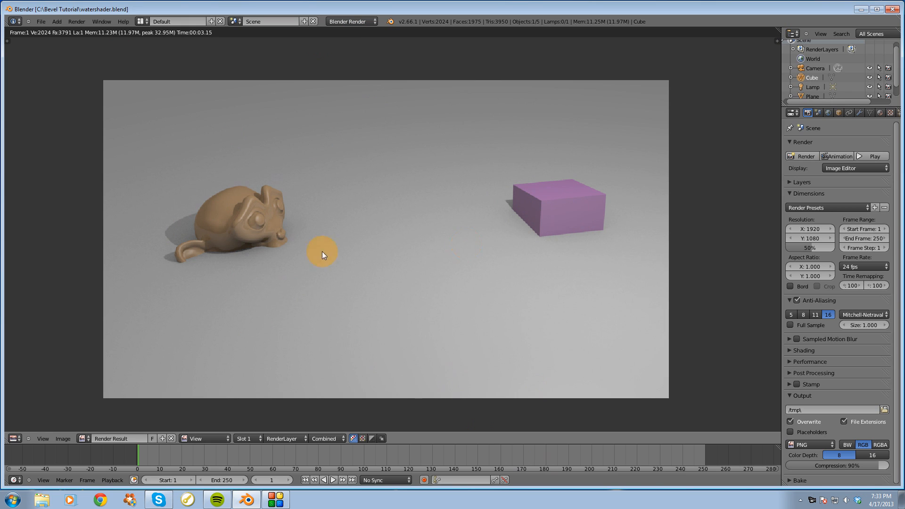
mouse_move(573, 202)
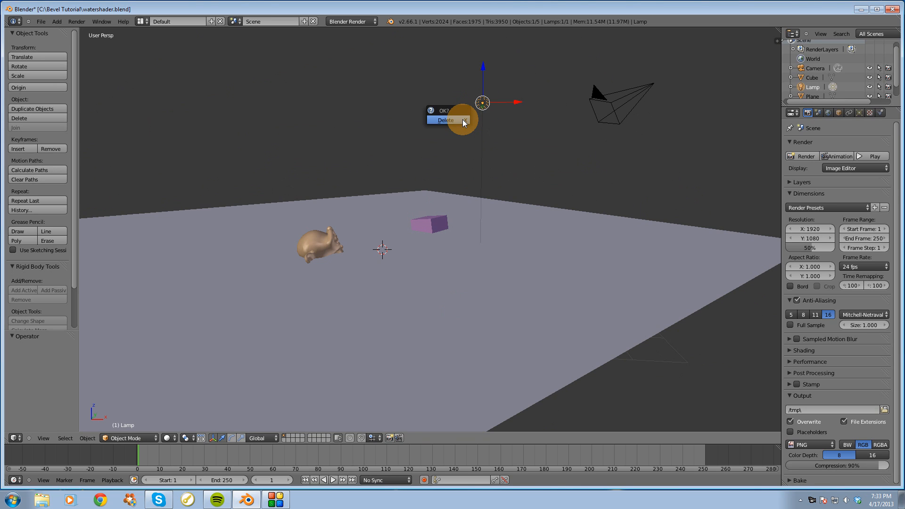
- Delete the existing lamp and add a Sun lamp in its place
left_click(444, 120)
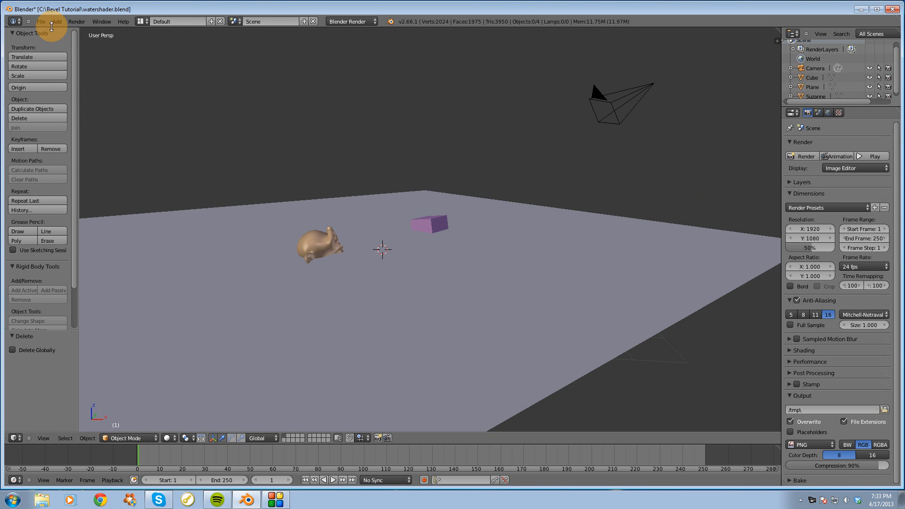
left_click(56, 21)
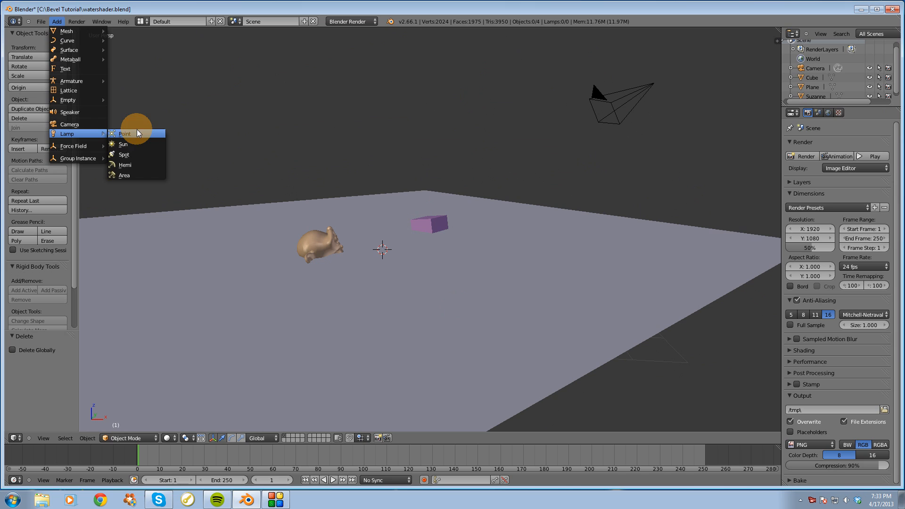
left_click(123, 144)
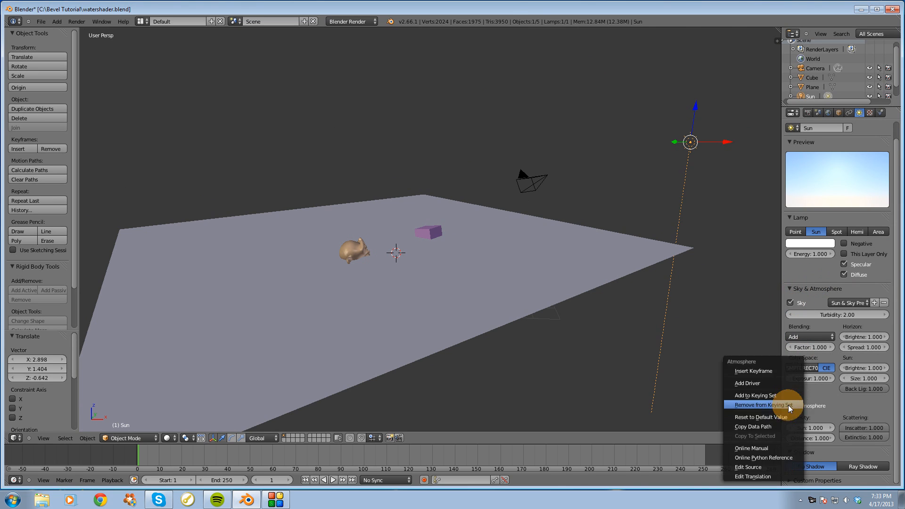
- Enable the Sky option in the sun lamp's properties
left_click(753, 404)
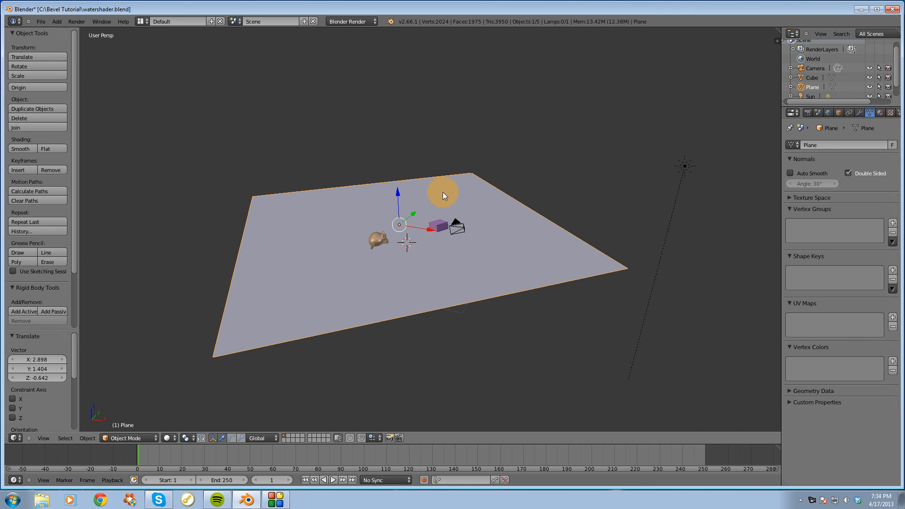
- Set the plane material's specular shader to Blinn with intensity 0.2
left_click(865, 113)
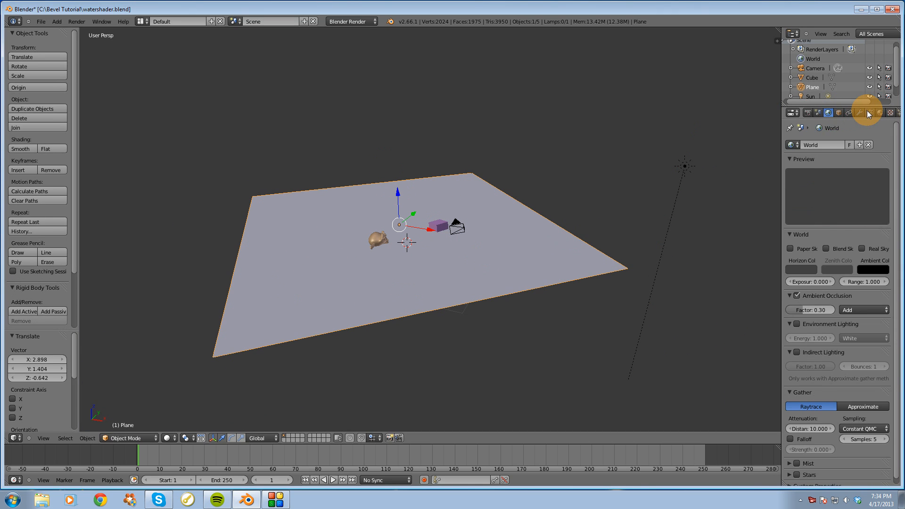
left_click(872, 113)
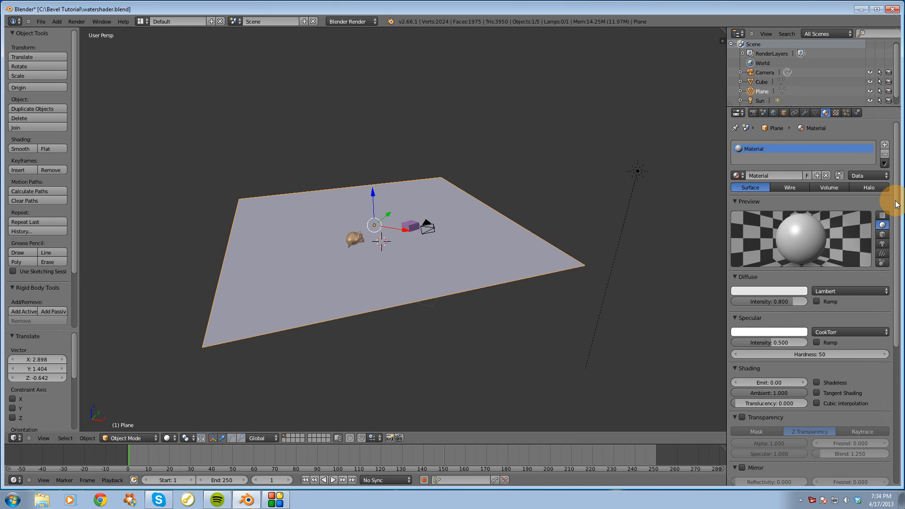
scroll("down", 3)
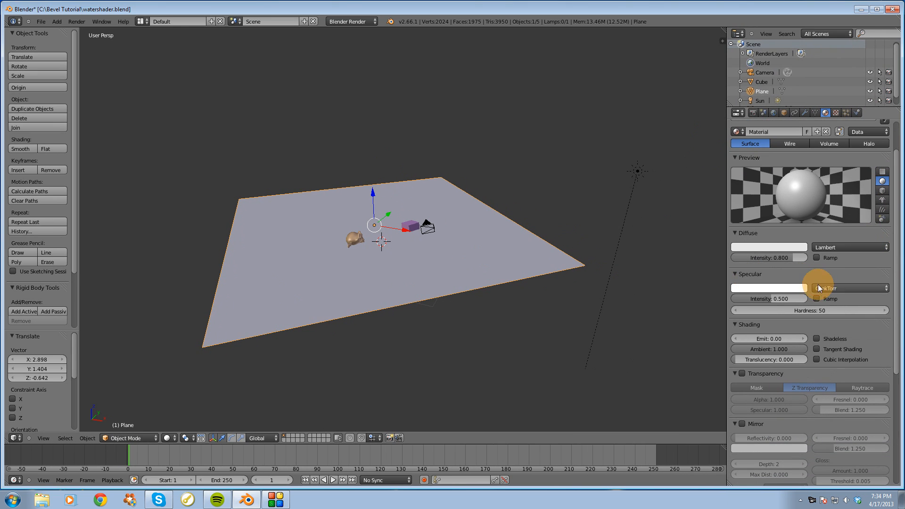
left_click(848, 288)
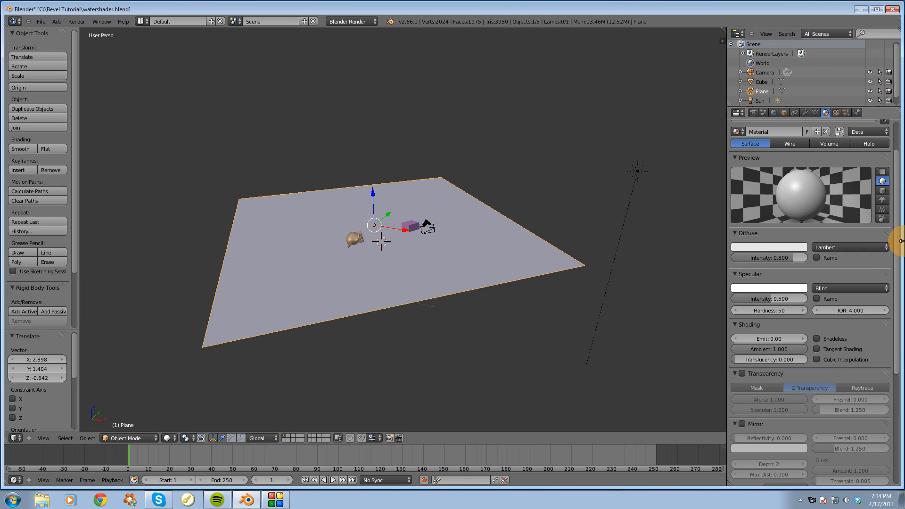
scroll("down", 3)
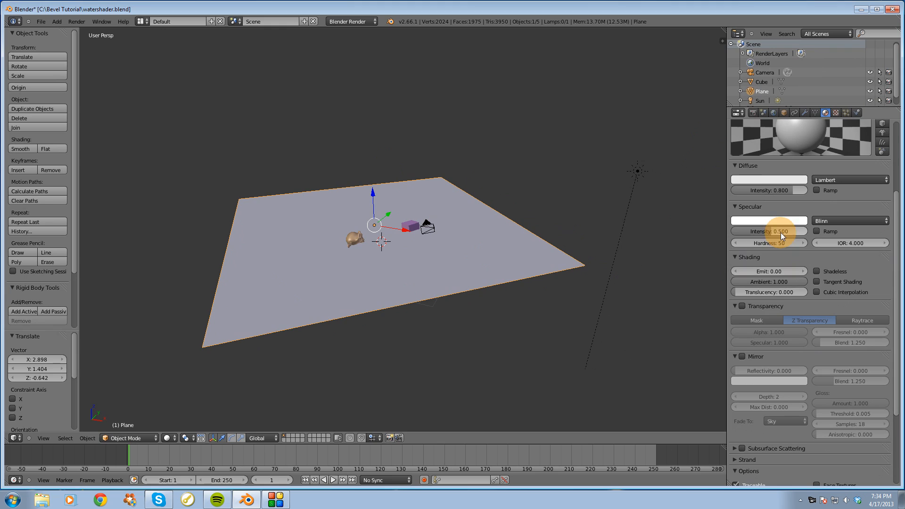
left_click(768, 220)
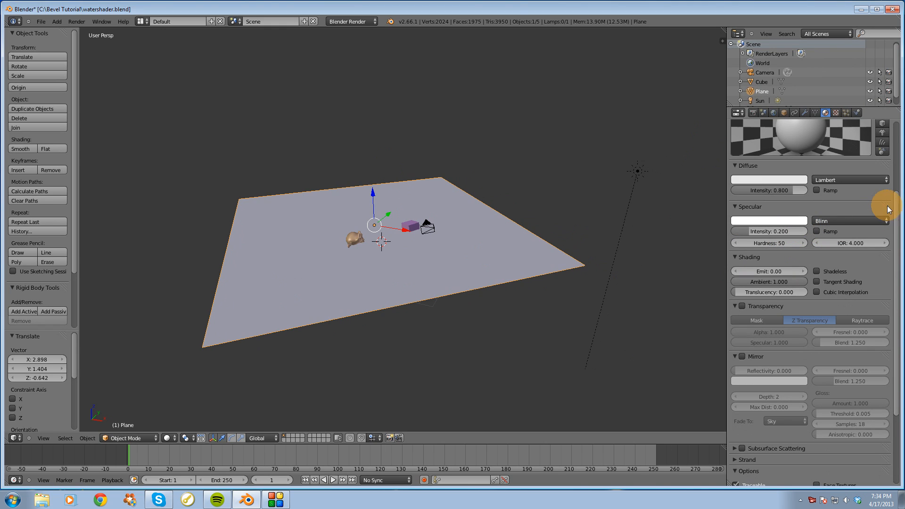
scroll("down", 3)
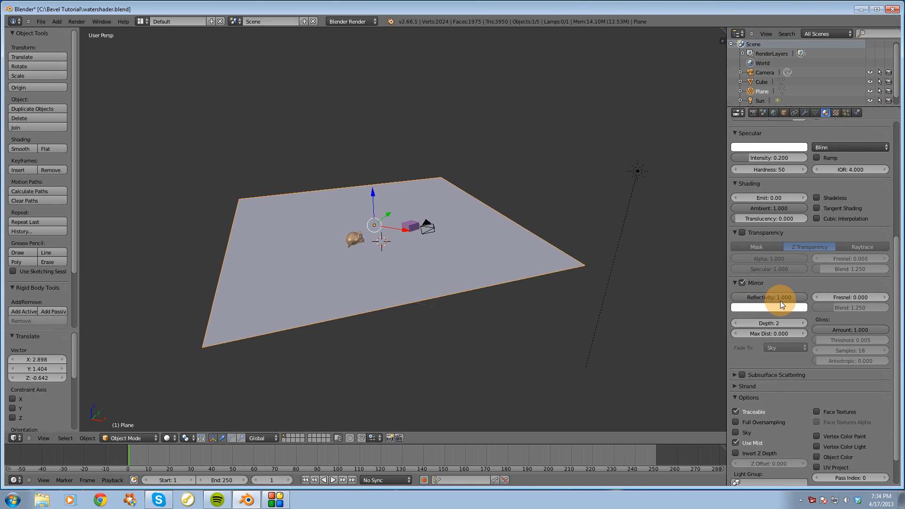
mouse_move(894, 329)
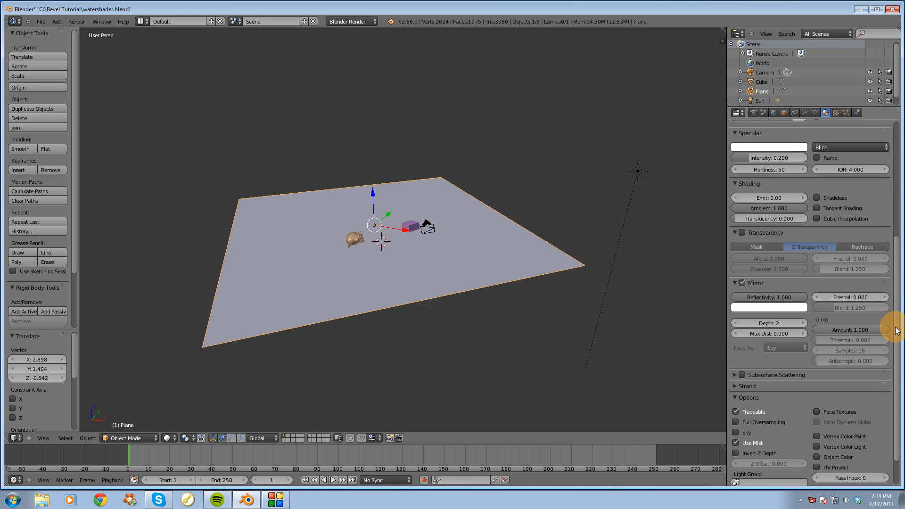
- Turn on Mirror at reflectivity 1.0 and lower Gloss for blurred reflections
scroll("down", 3)
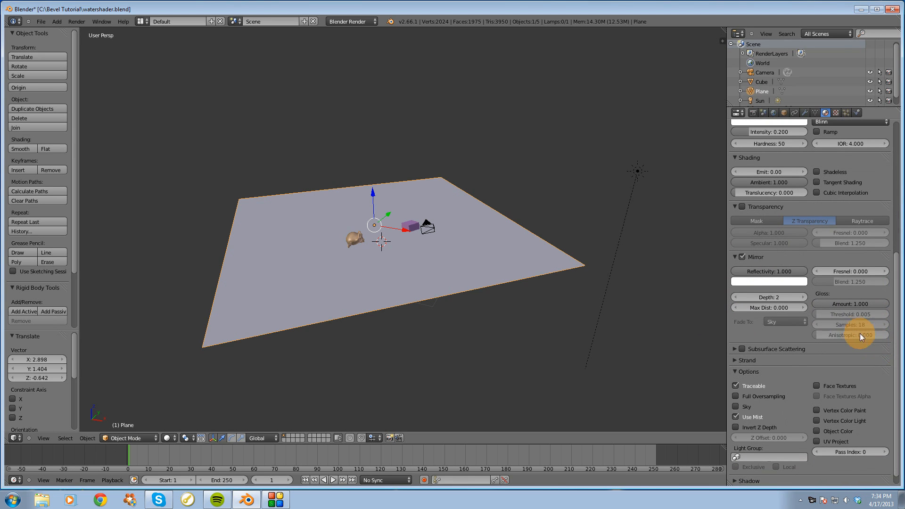
mouse_move(802, 292)
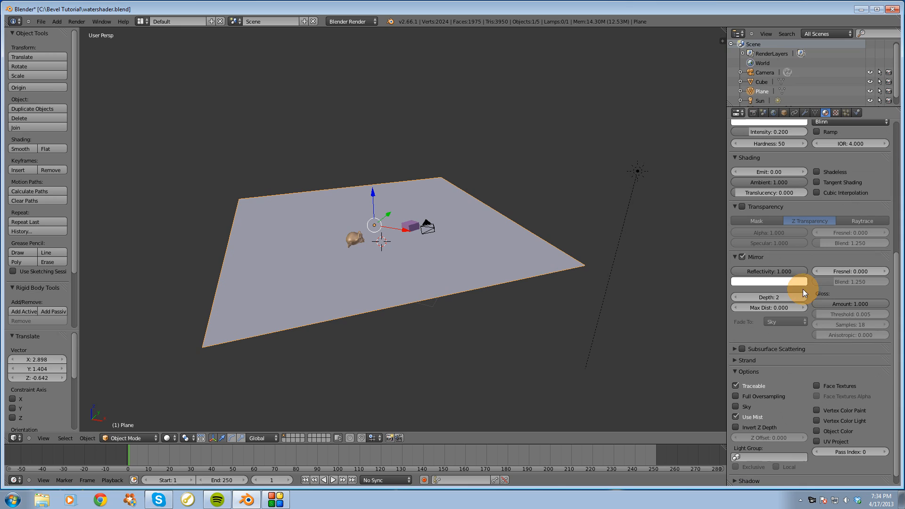
left_click(849, 303)
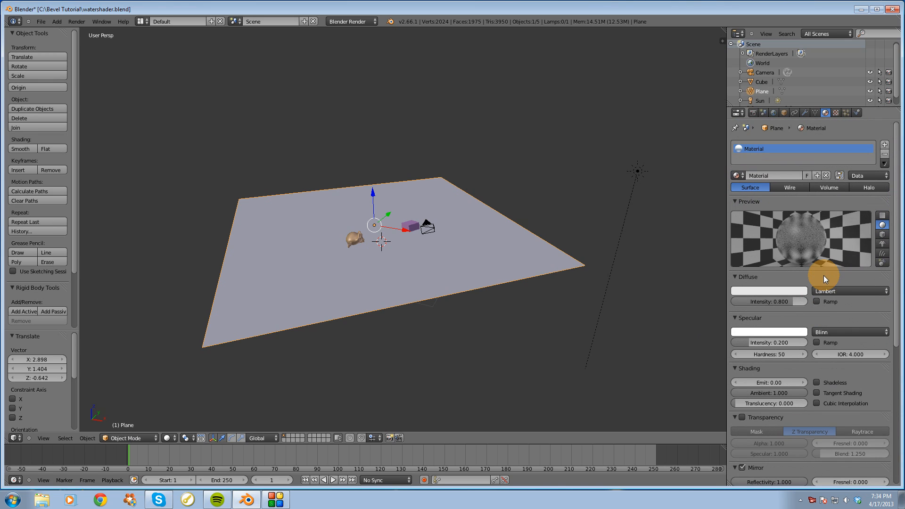
- Add a clouds texture to the plane material with mapping size 7
left_click(836, 113)
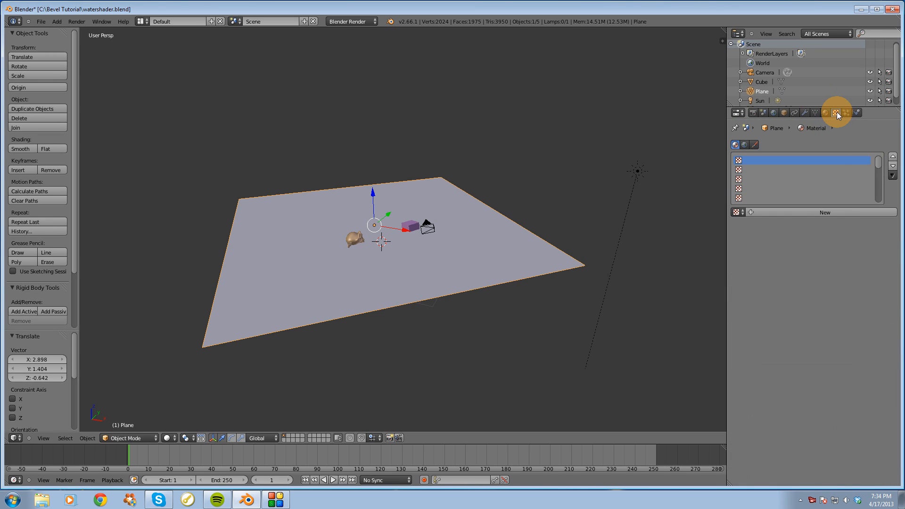
left_click(836, 113)
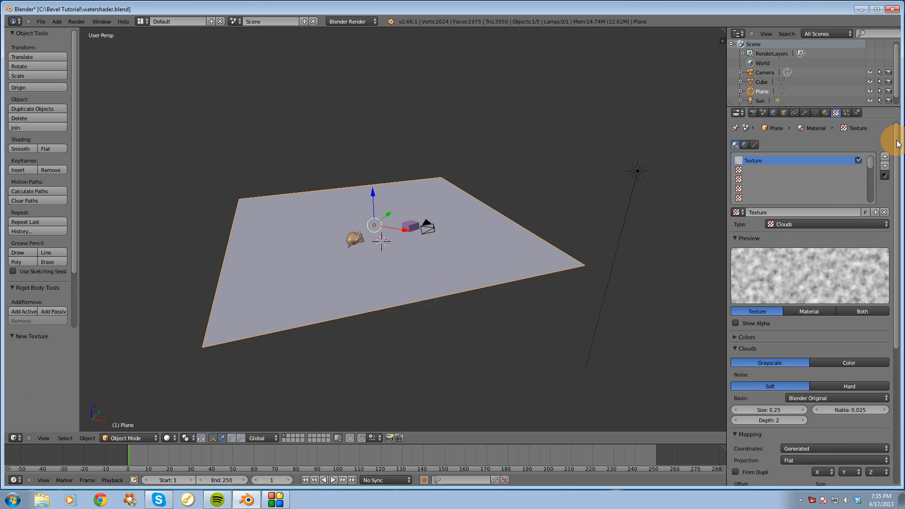
scroll("down", 3)
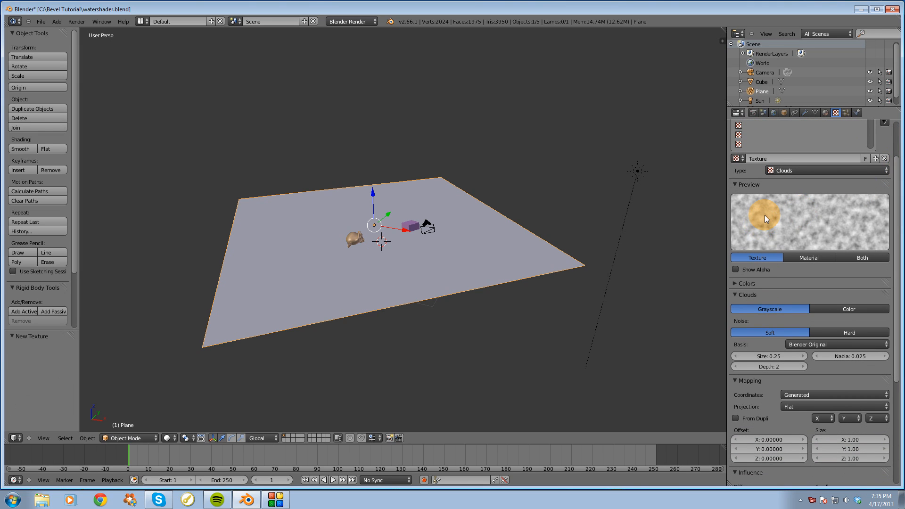
mouse_move(315, 289)
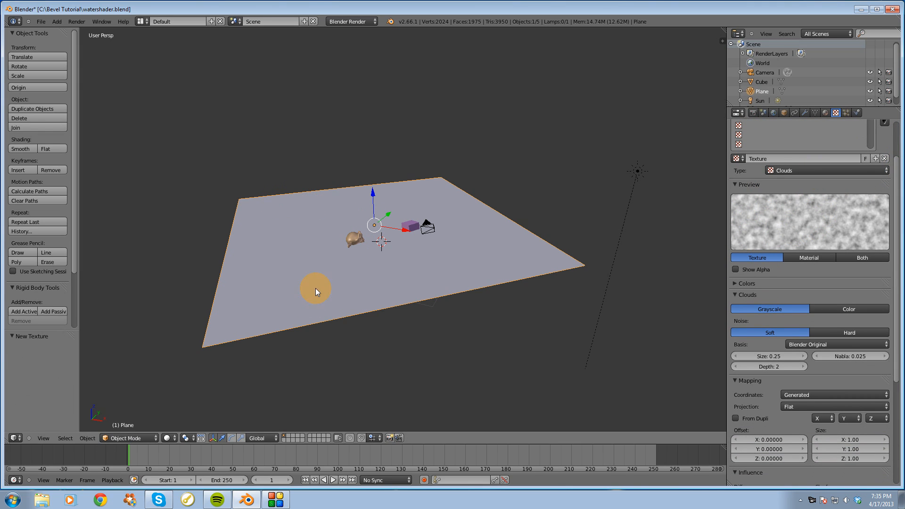
scroll("down", 3)
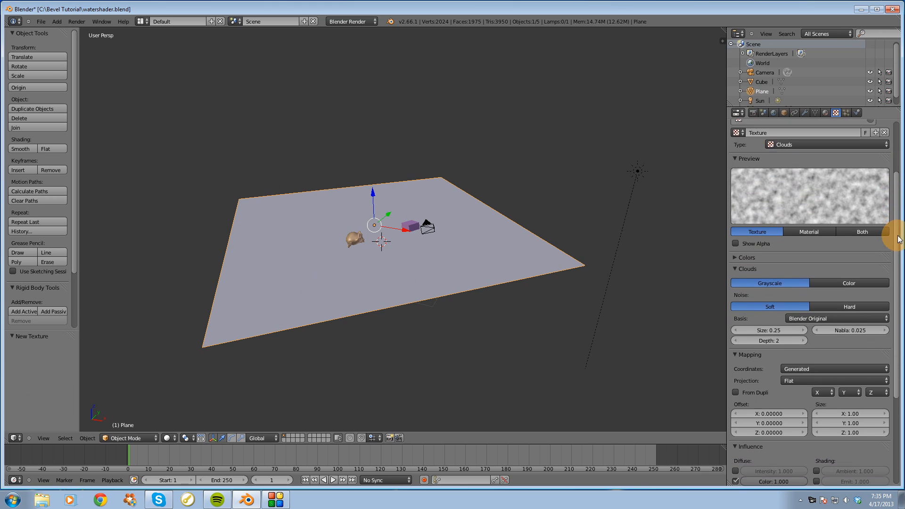
scroll("down", 3)
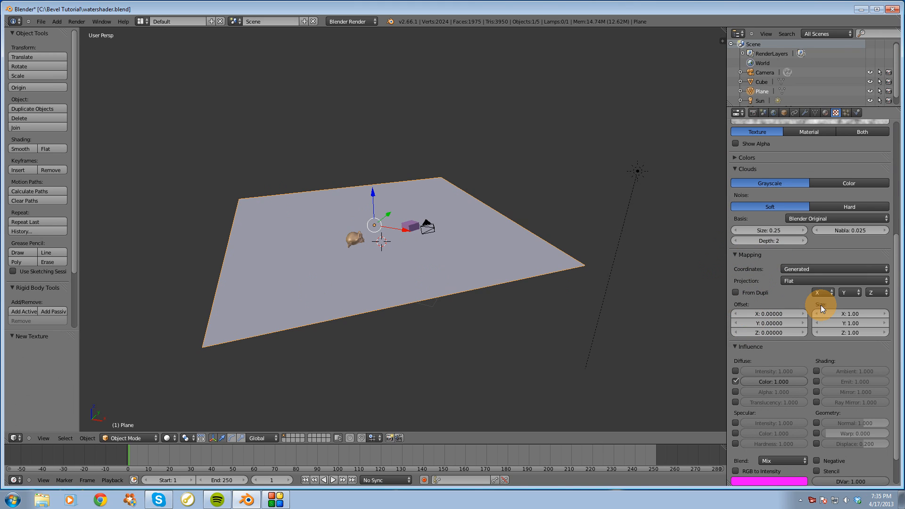
left_click(849, 313)
type("7")
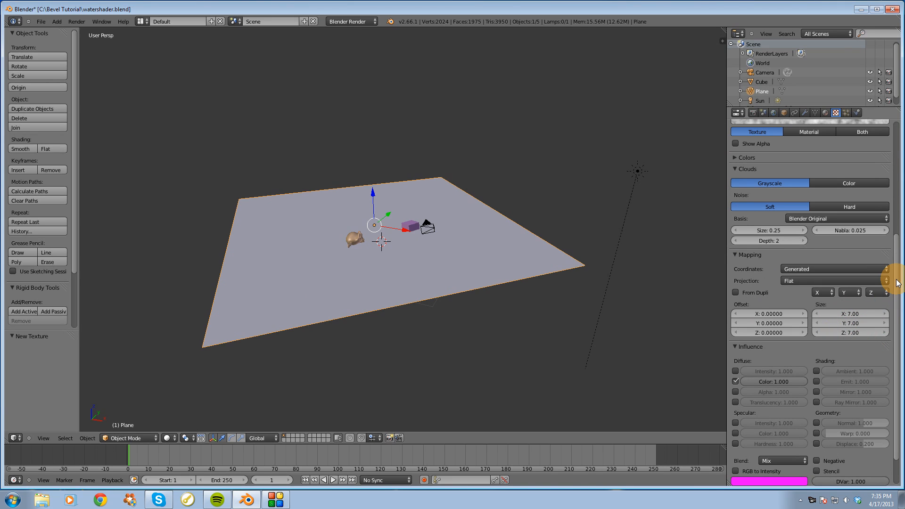
- Make the texture affect only geometry normals at 0.1 instead of diffuse color
scroll("down", 3)
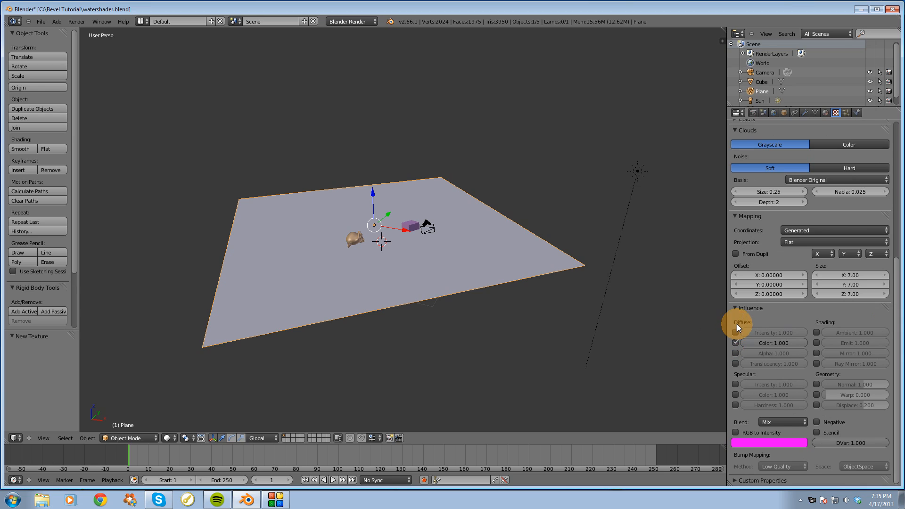
mouse_move(764, 348)
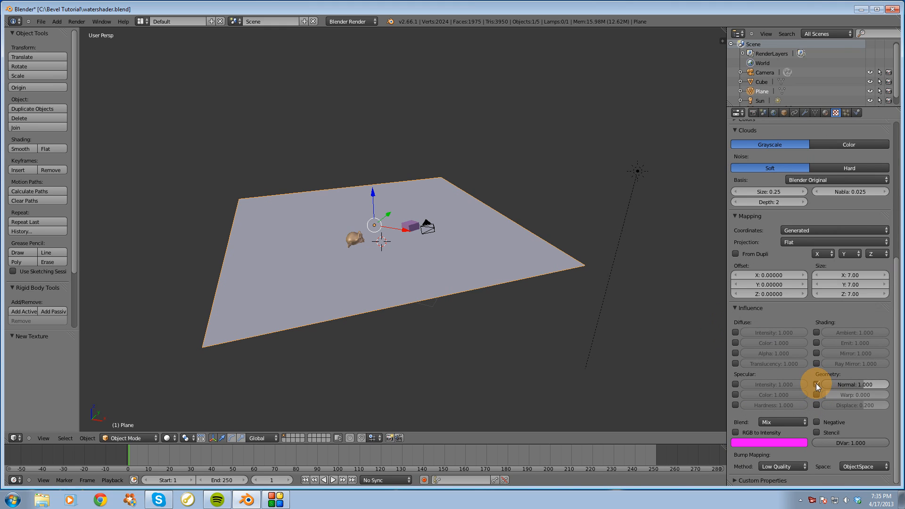
left_click(816, 383)
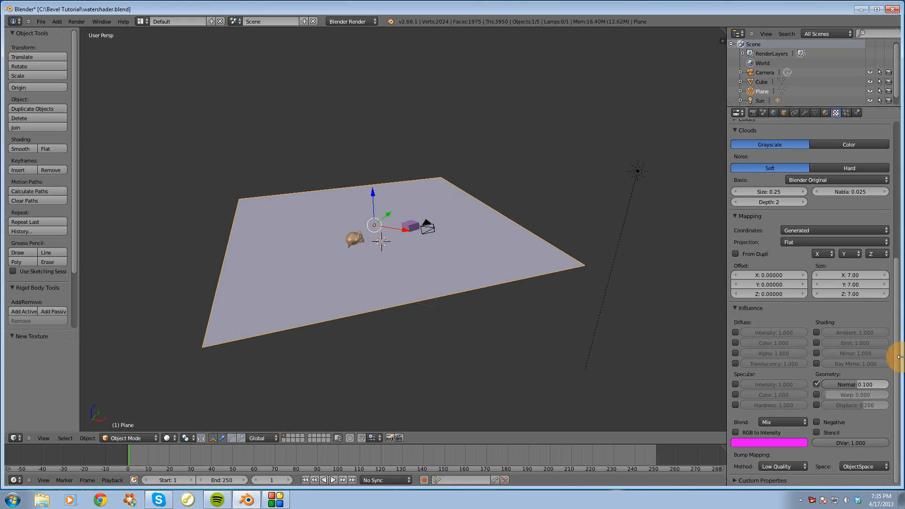
scroll("up", 3)
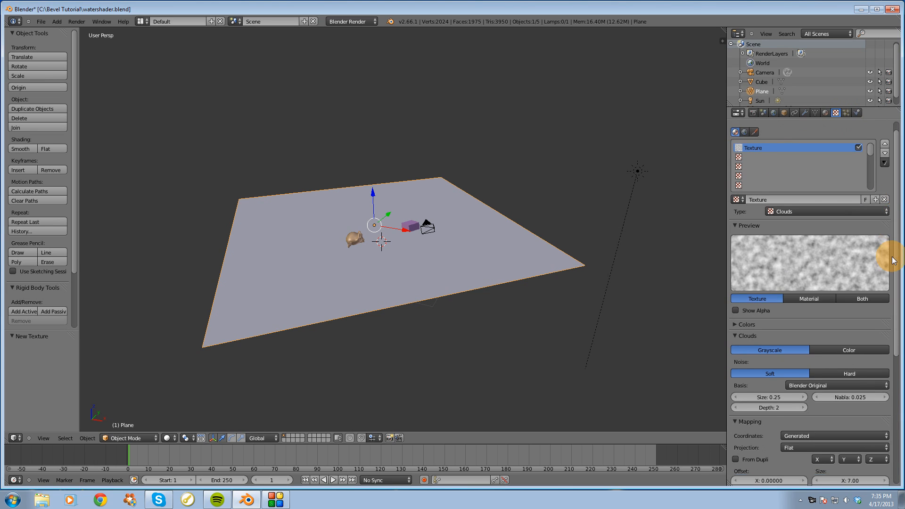
scroll("down", 3)
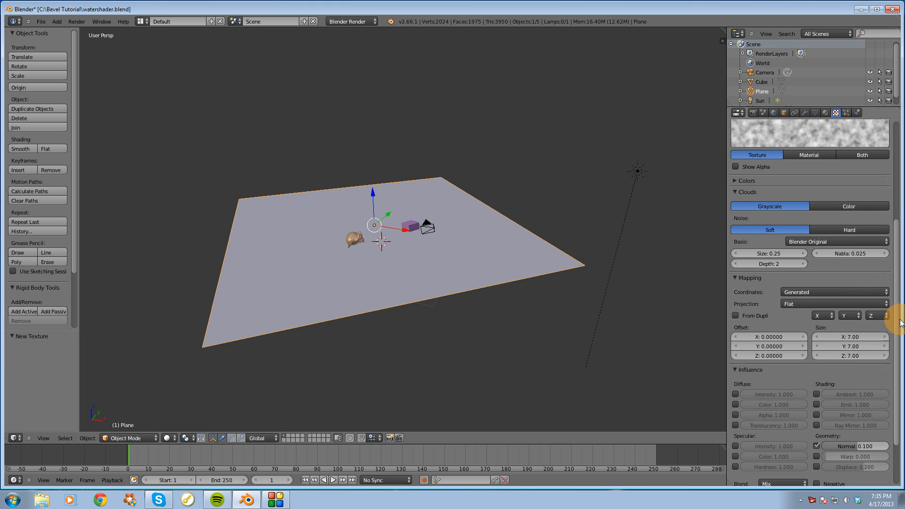
left_click(794, 113)
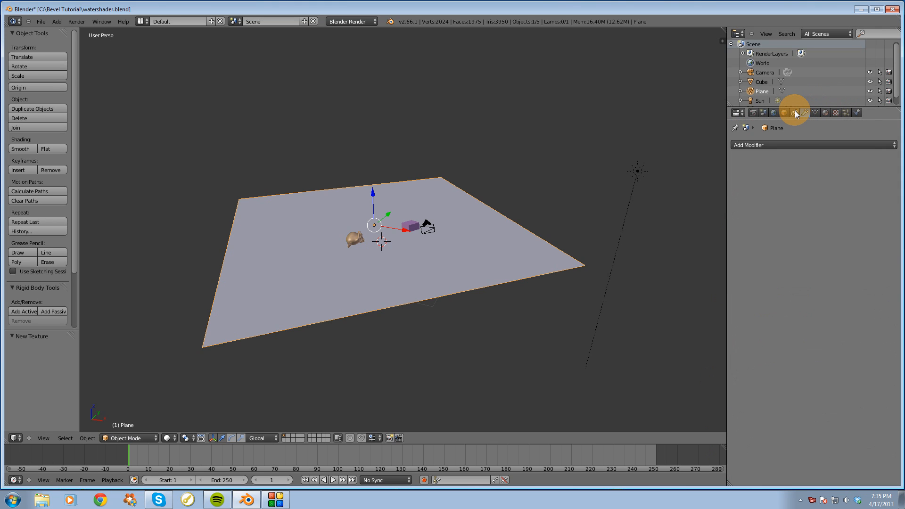
- Enable world ambient occlusion at factor 0.30 in Add mode
left_click(773, 113)
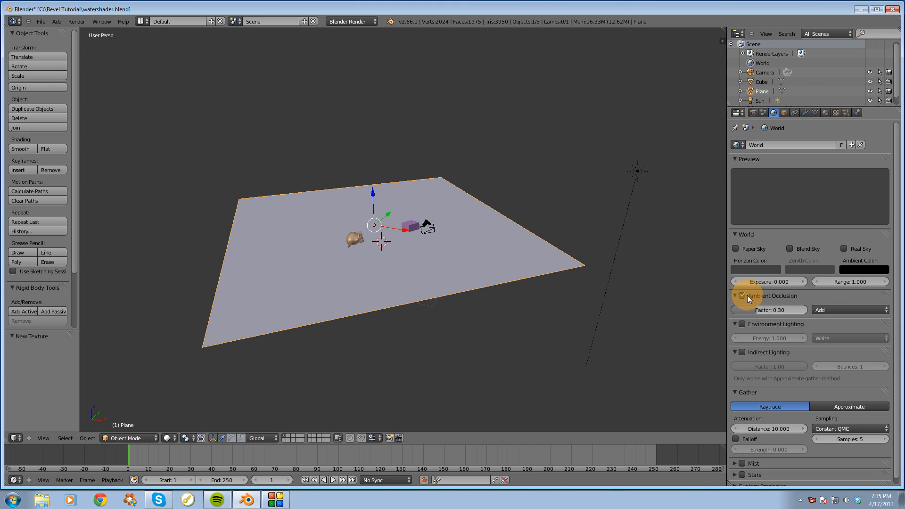
left_click(742, 295)
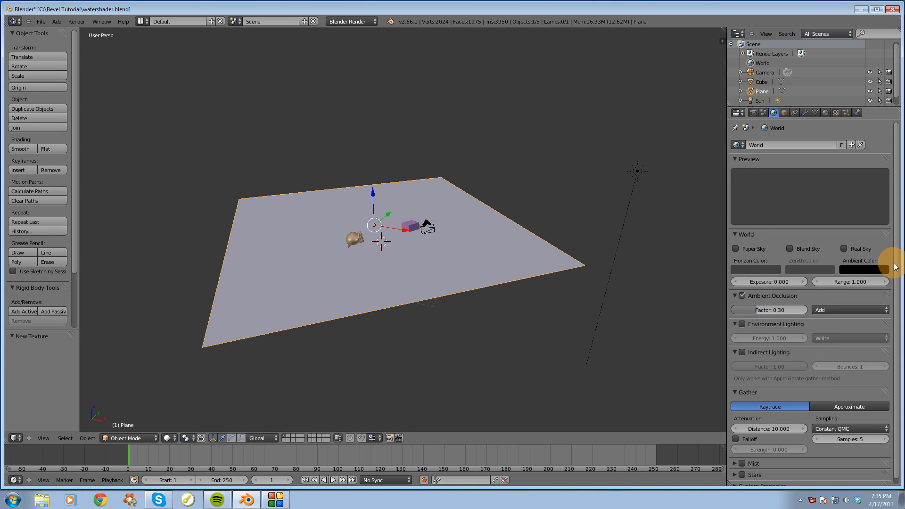
scroll("down", 3)
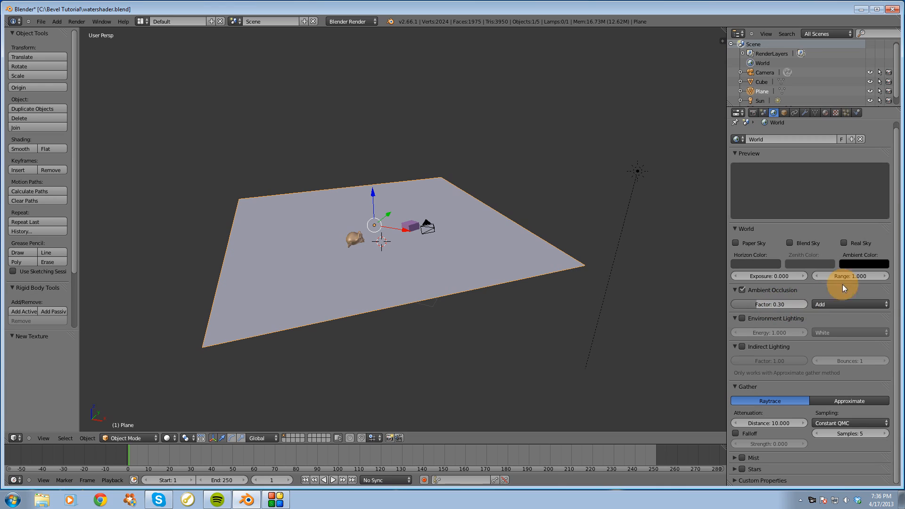
mouse_move(770, 304)
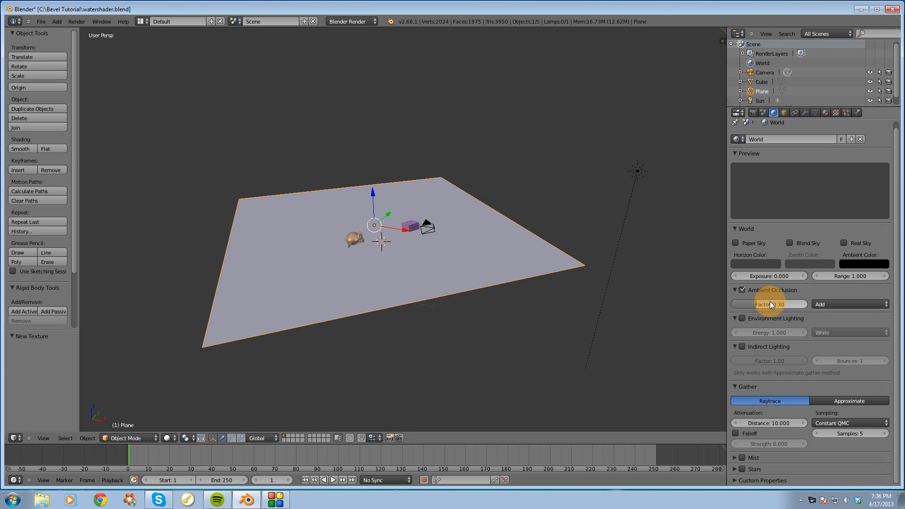
mouse_move(896, 375)
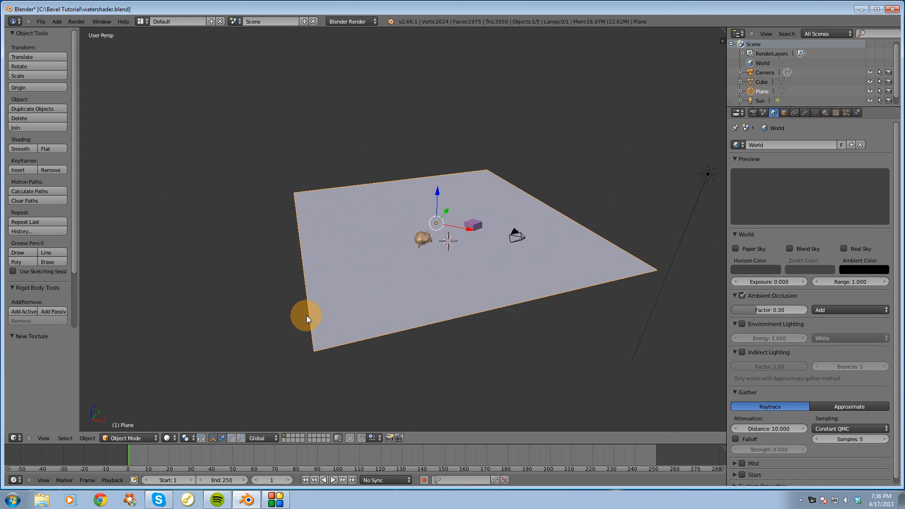
- Enter Edit Mode and subdivide the plane three times into a 16641-vertex grid
key("Tab")
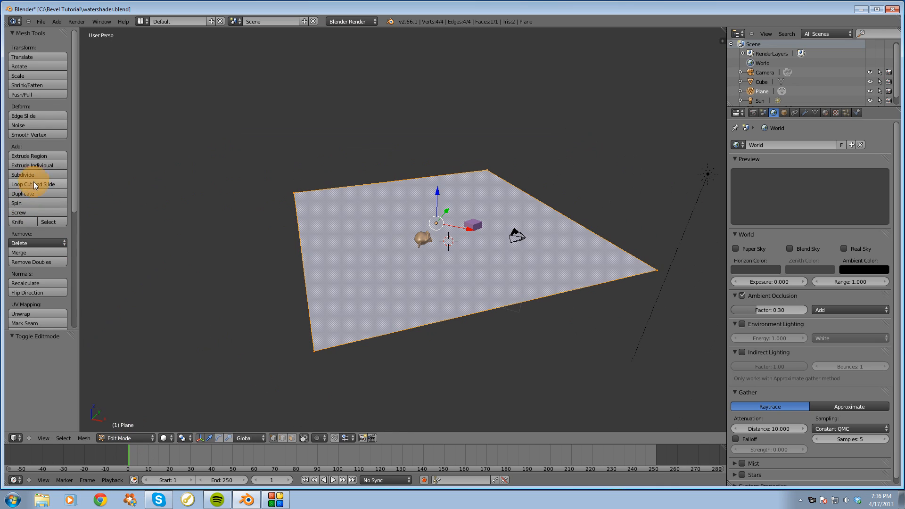
left_click(23, 174)
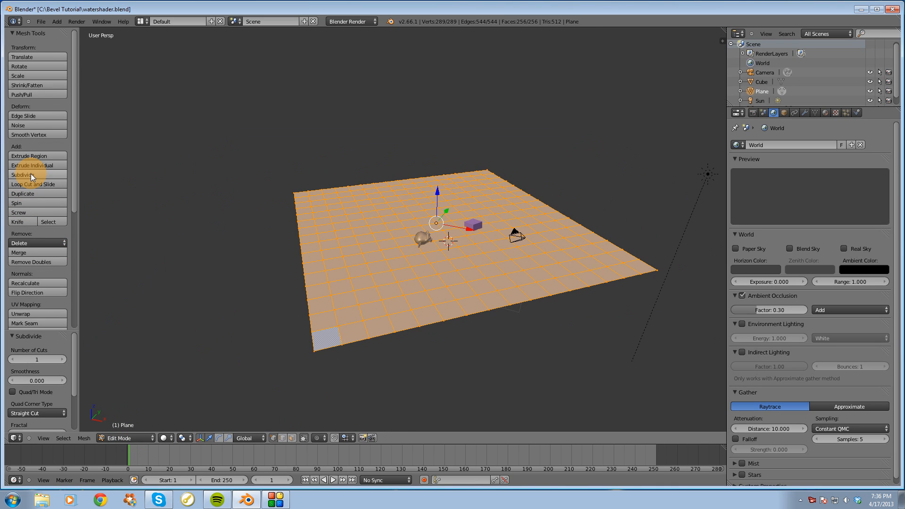
left_click(23, 174)
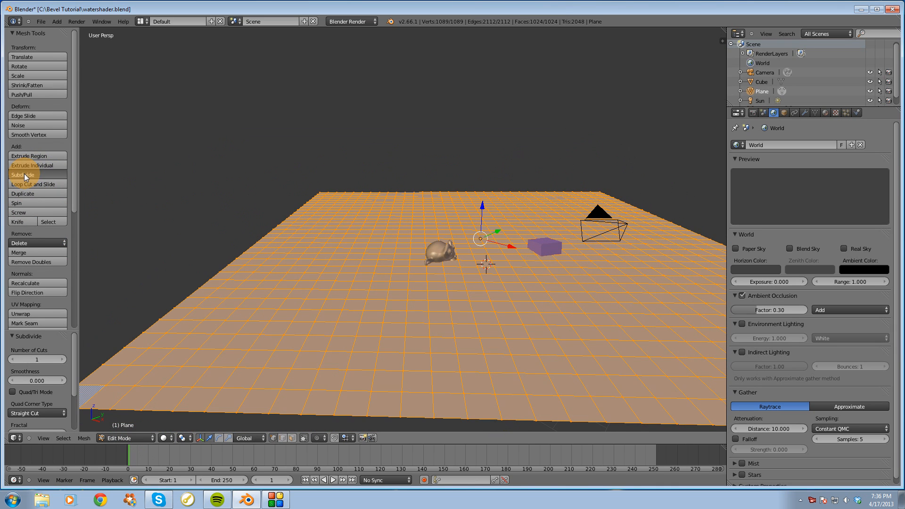
left_click(23, 174)
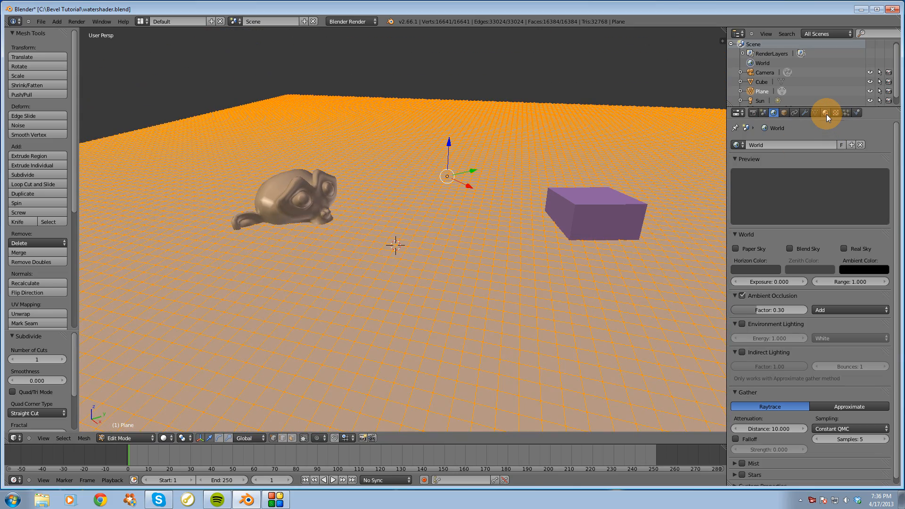
mouse_move(825, 112)
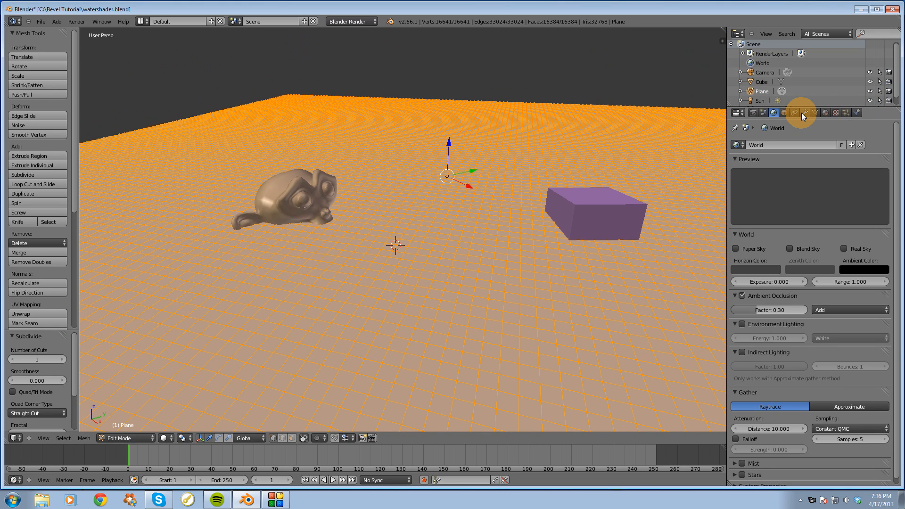
mouse_move(802, 112)
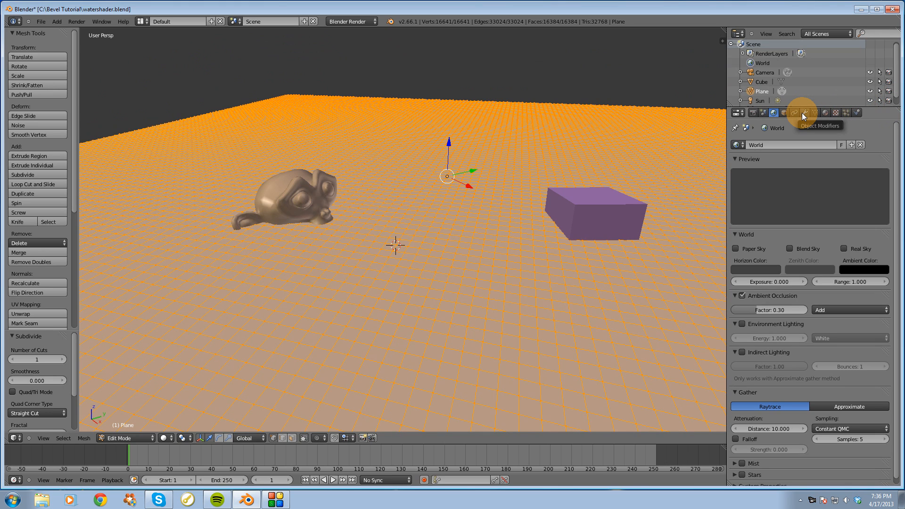
- Add a Displace modifier using the texture 'Texture' at strength 0.05
left_click(802, 112)
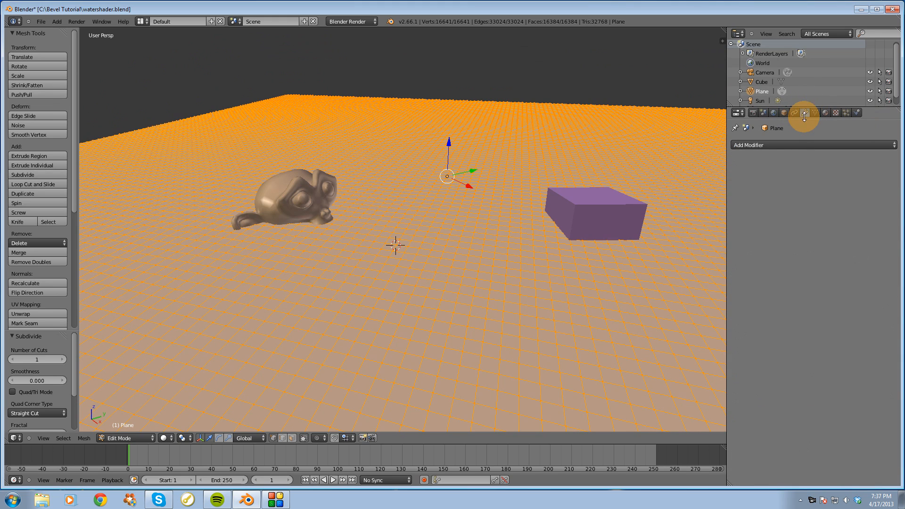
left_click(749, 144)
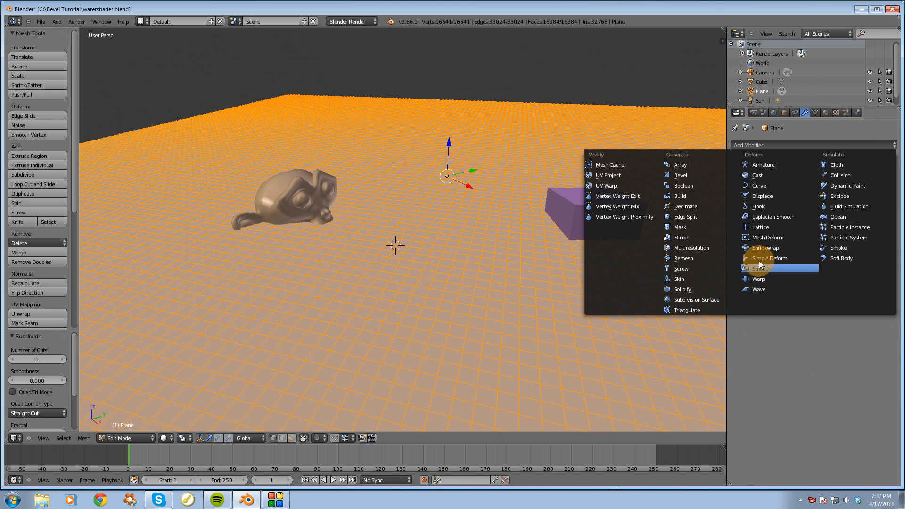
left_click(761, 195)
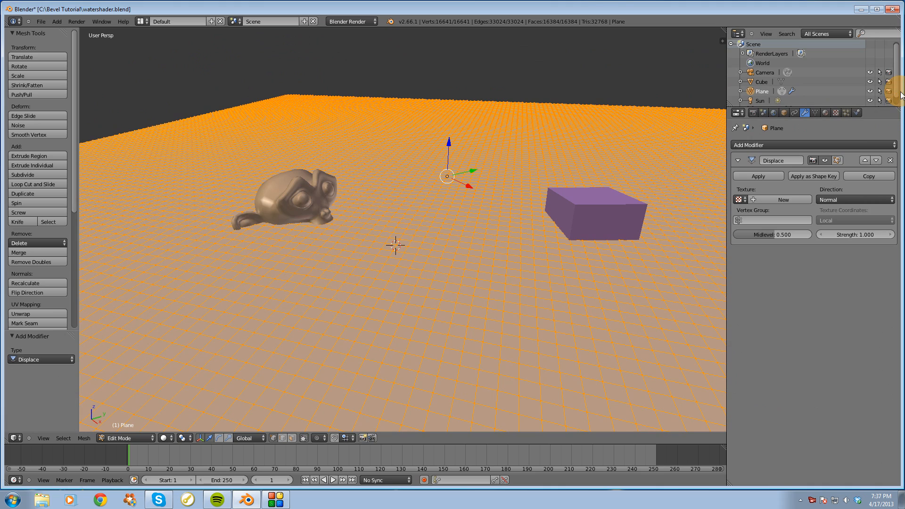
mouse_move(739, 199)
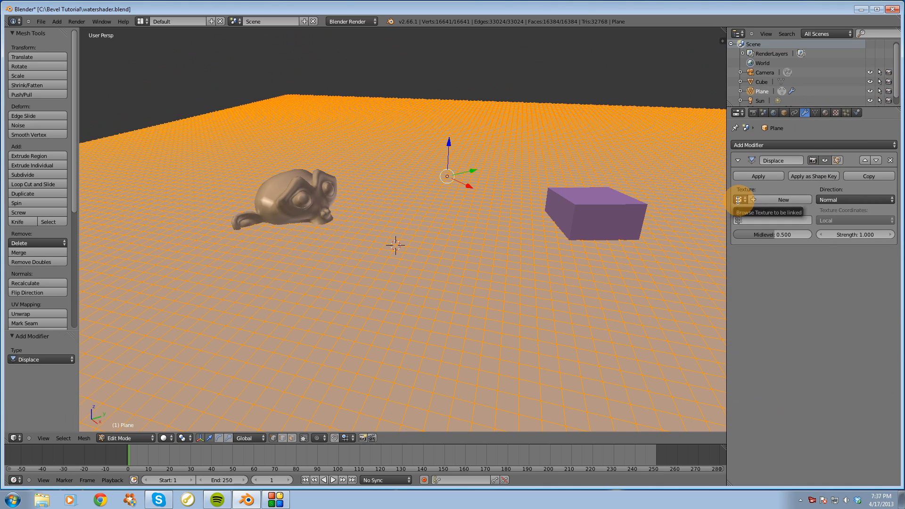
left_click(783, 199)
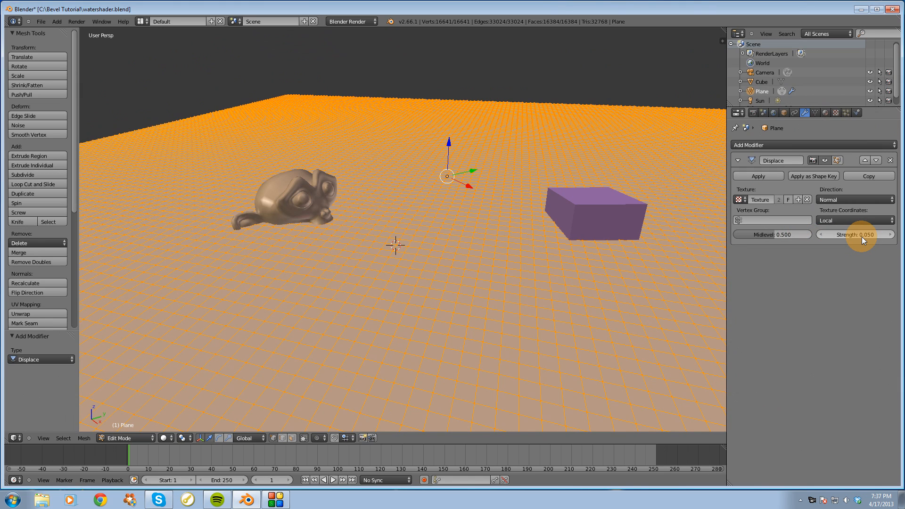
mouse_move(121, 437)
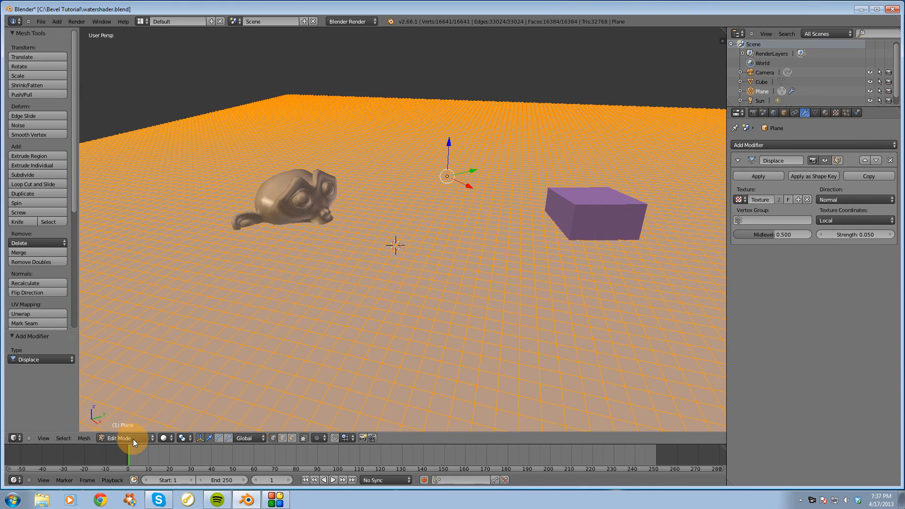